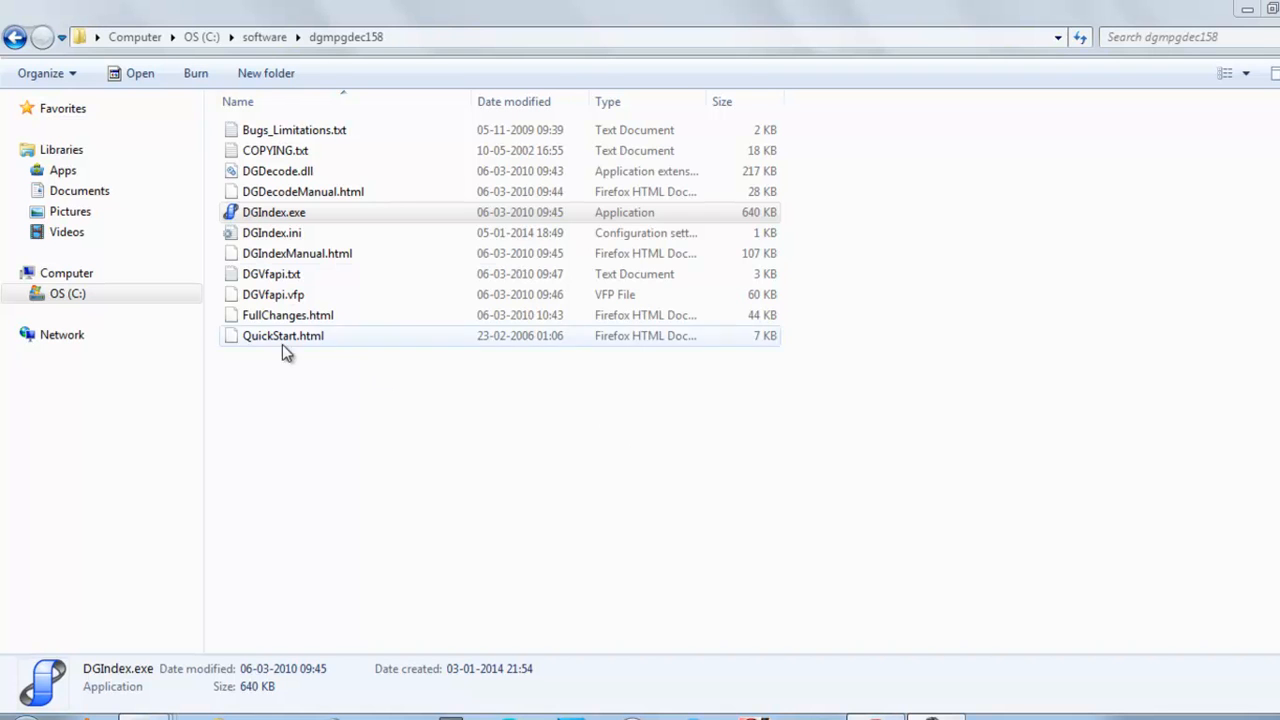
# Launch DGIndex.exe from the dgmpgdec158 folder.
pyautogui.click(274, 212)
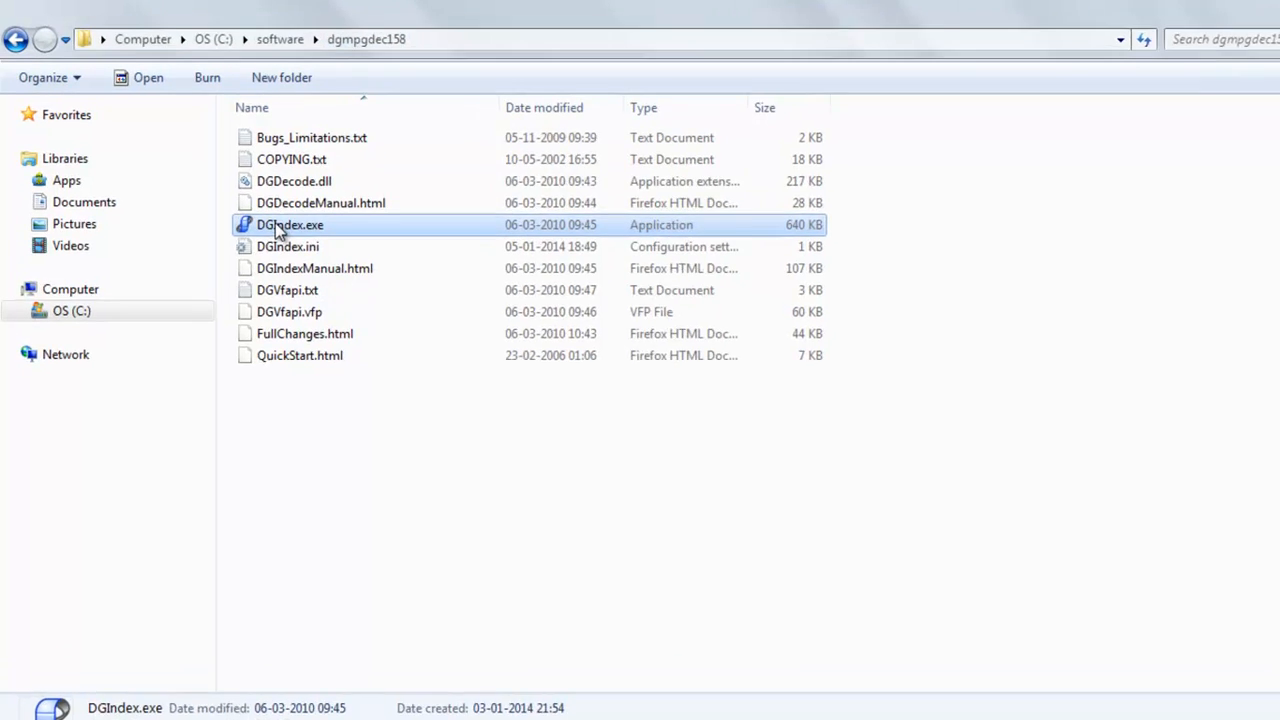
pyautogui.doubleClick(290, 224)
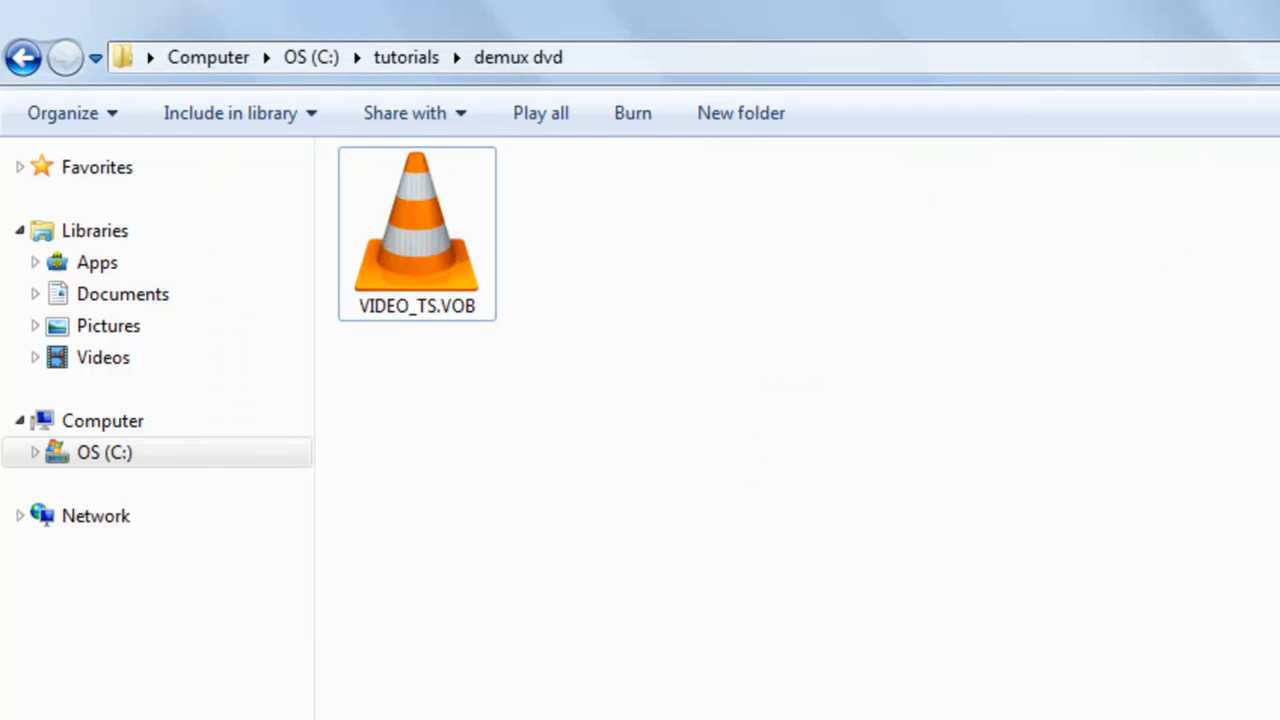
# Load VIDEO_TS.VOB from the demux dvd folder and confirm the File List.
pyautogui.click(416, 230)
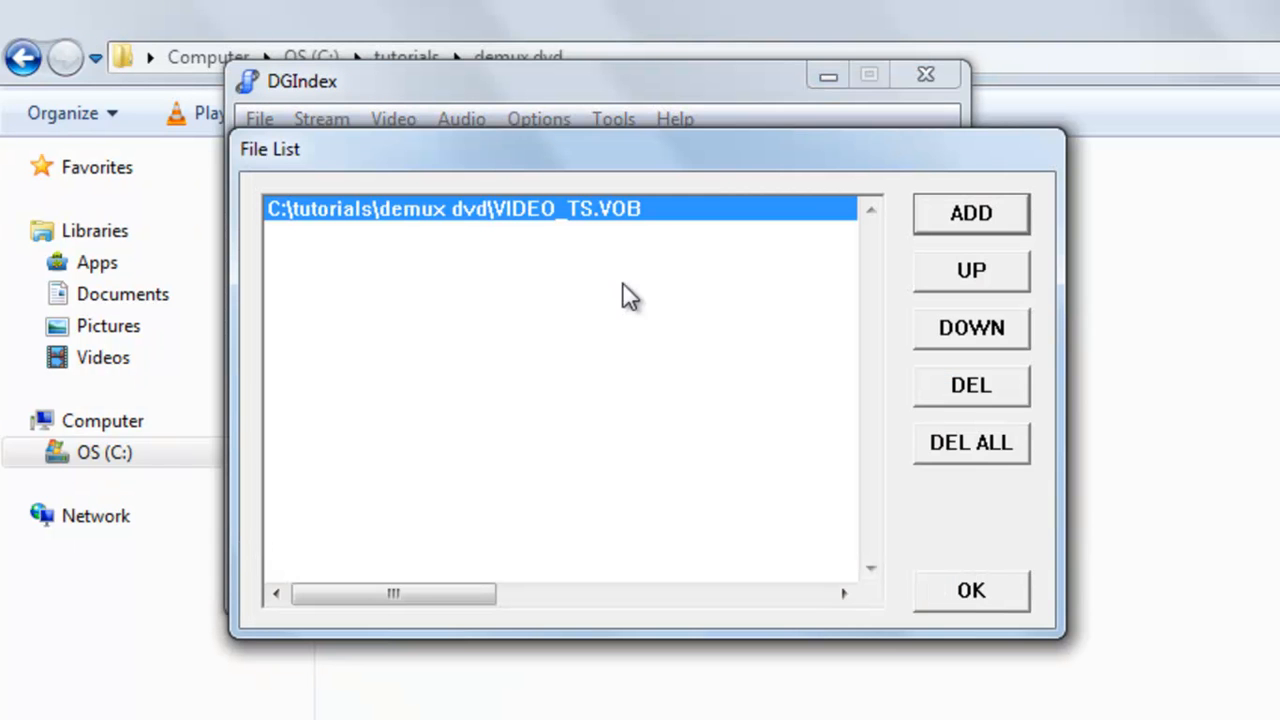
pyautogui.click(968, 588)
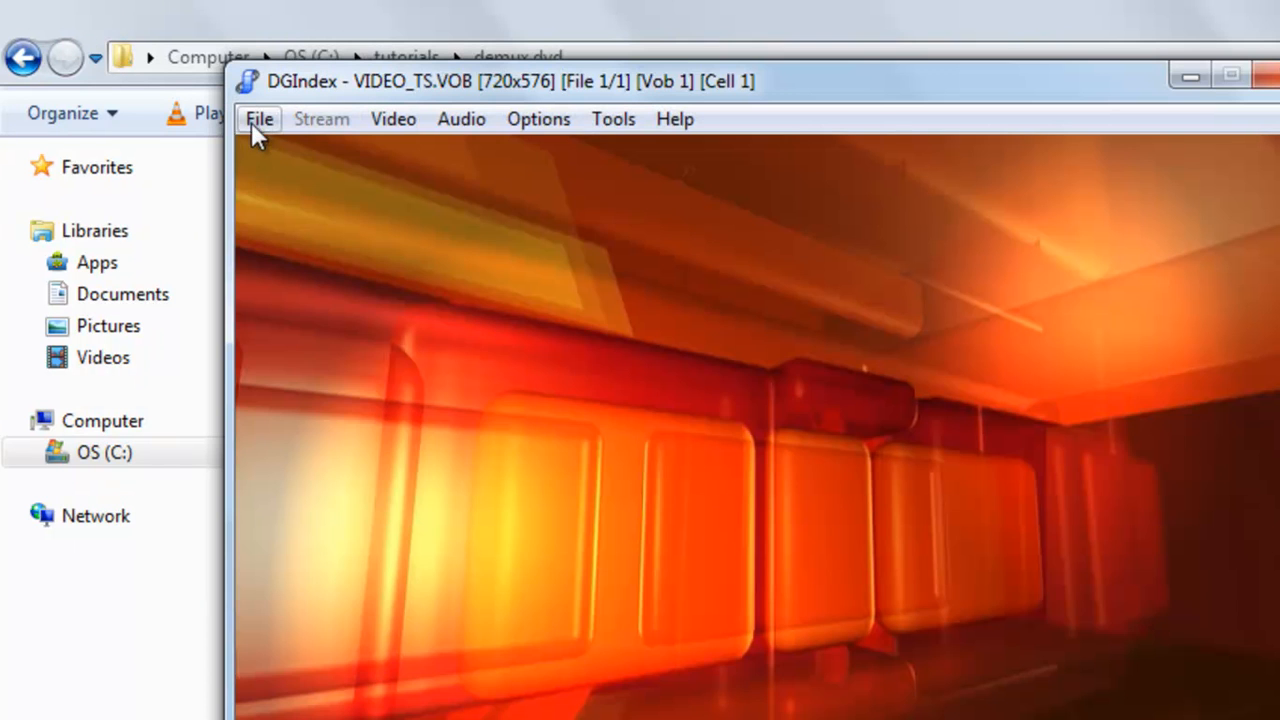
# Save Project and Demux Video as VIDEO_TS in demux dvd, producing the .d2v, .m2v, .wav and log.
pyautogui.click(260, 120)
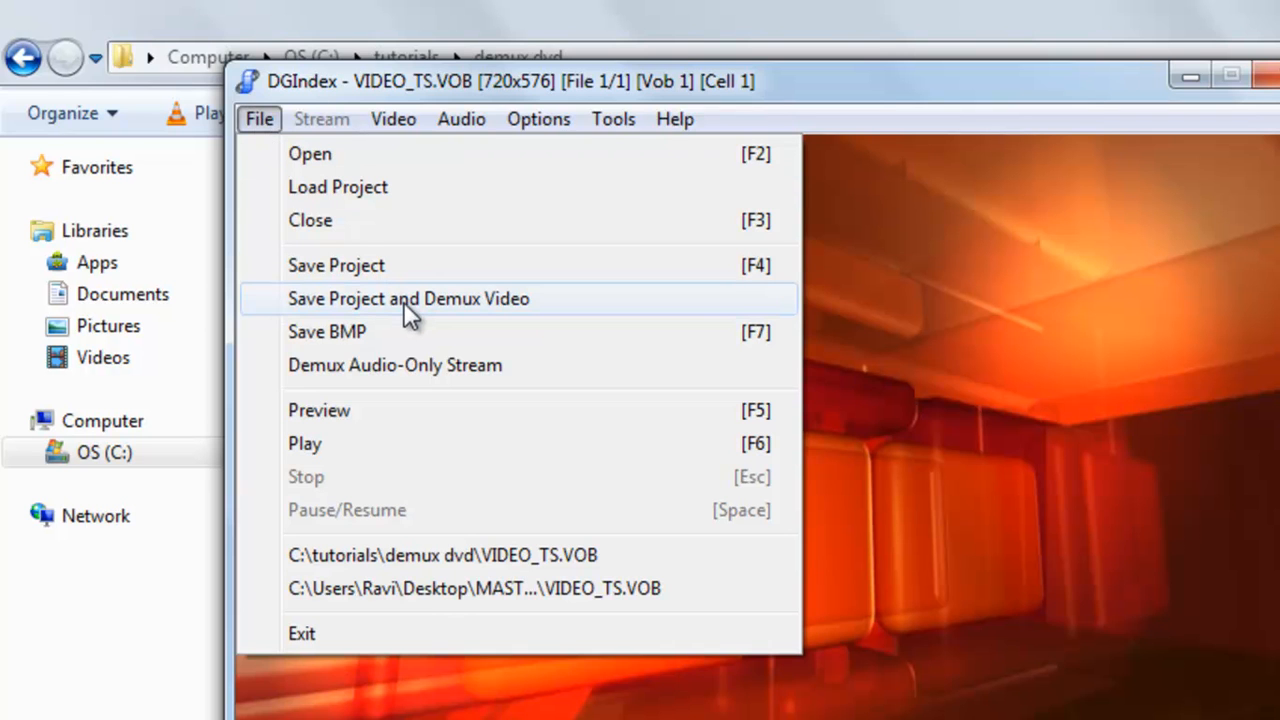
pyautogui.click(408, 298)
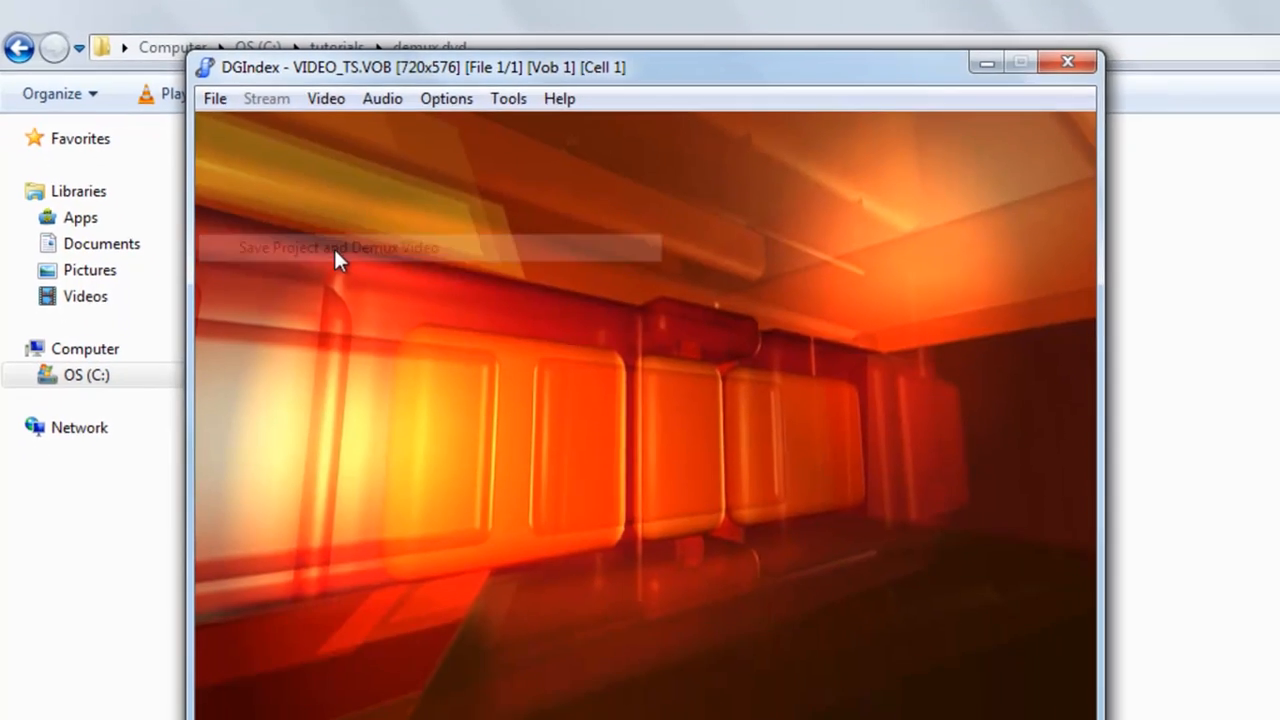
pyautogui.click(338, 248)
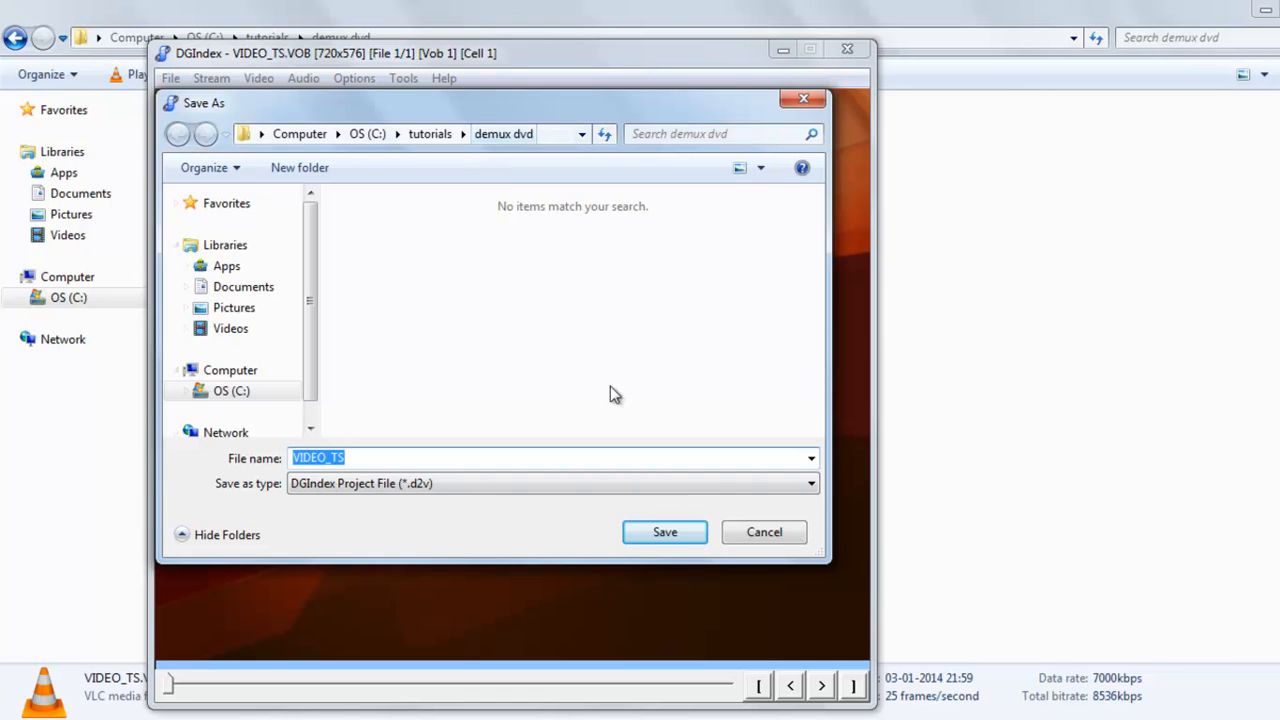
pyautogui.click(664, 532)
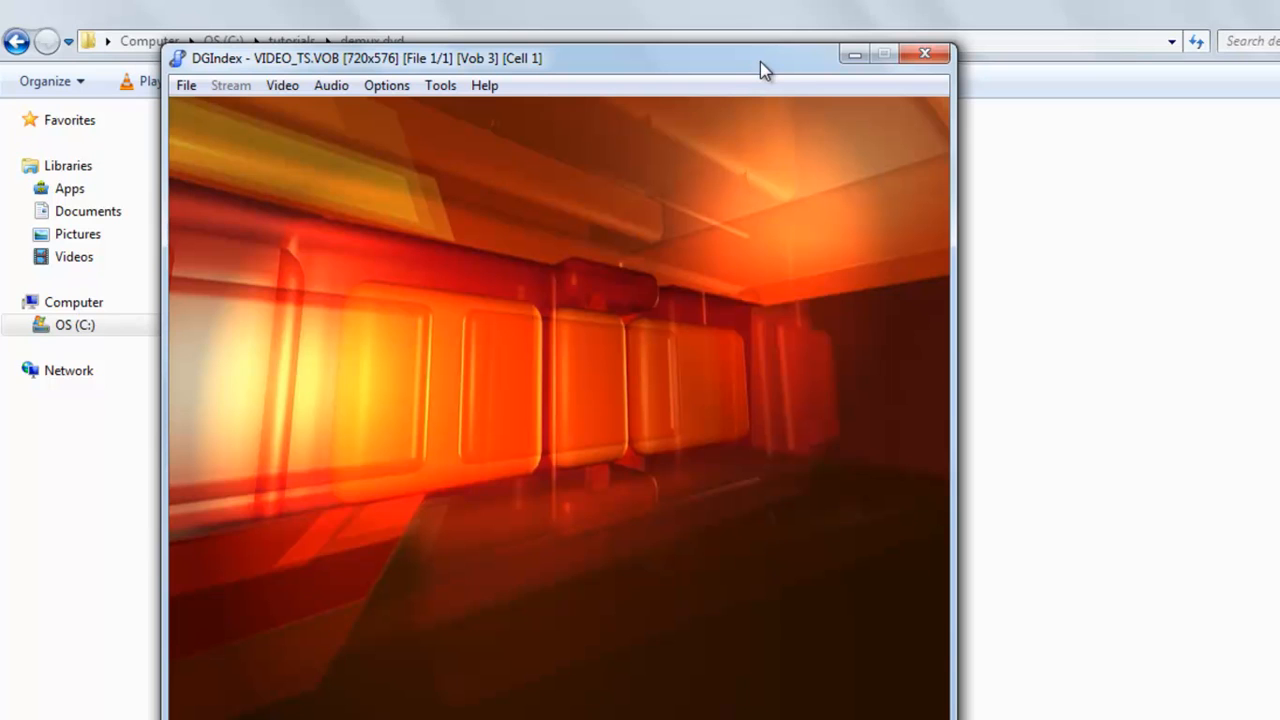
pyautogui.moveTo(560, 10)
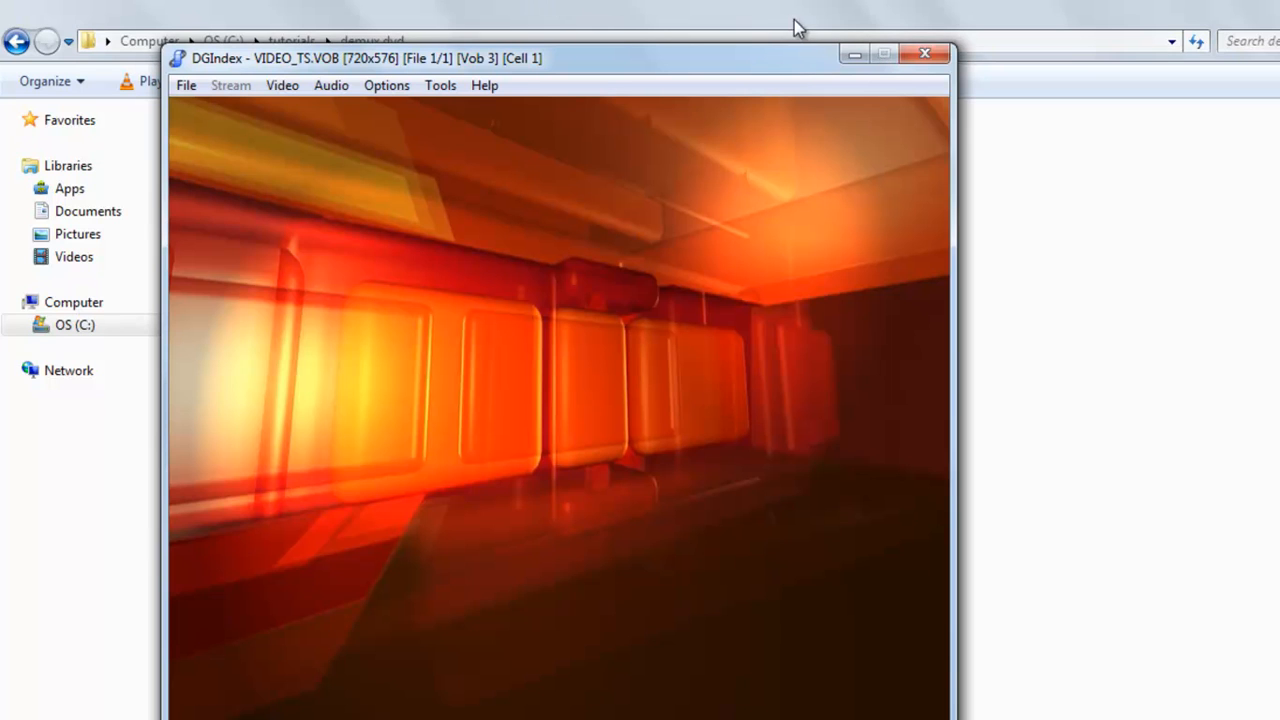
pyautogui.click(924, 52)
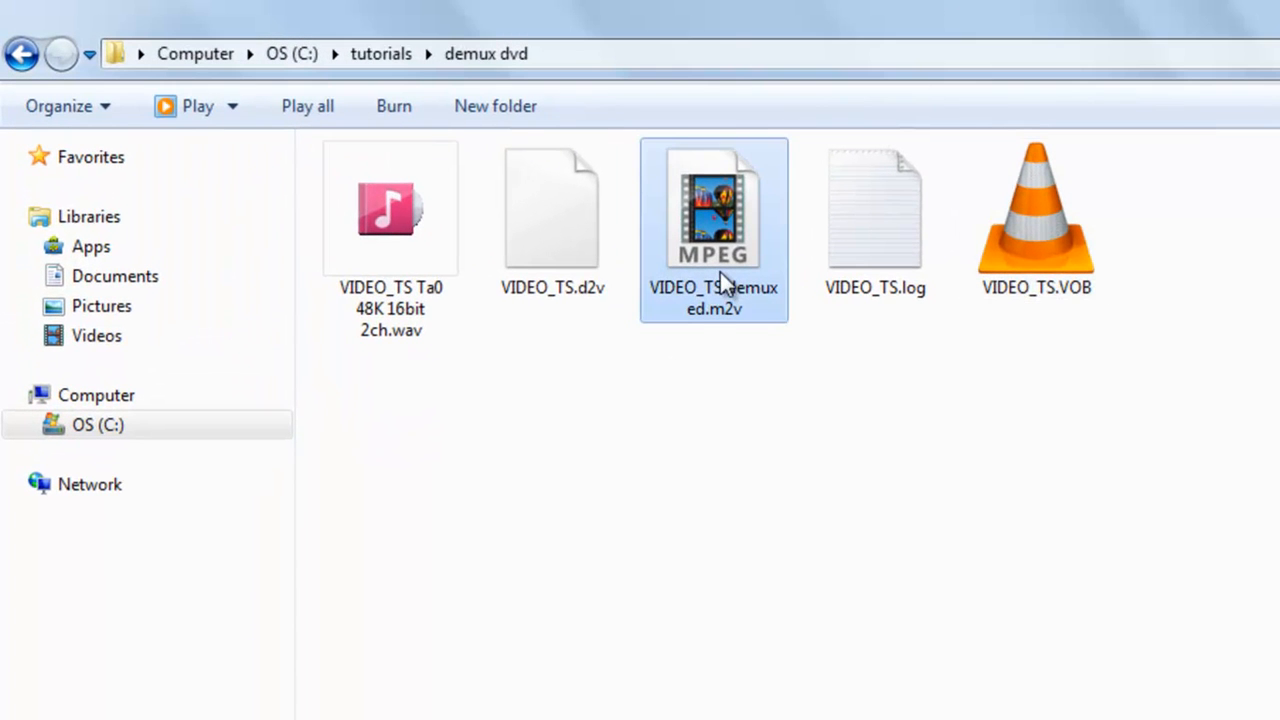
# Select the demuxed VIDEO_TS .wav and .m2v files in demux dvd to inspect them.
pyautogui.click(390, 208)
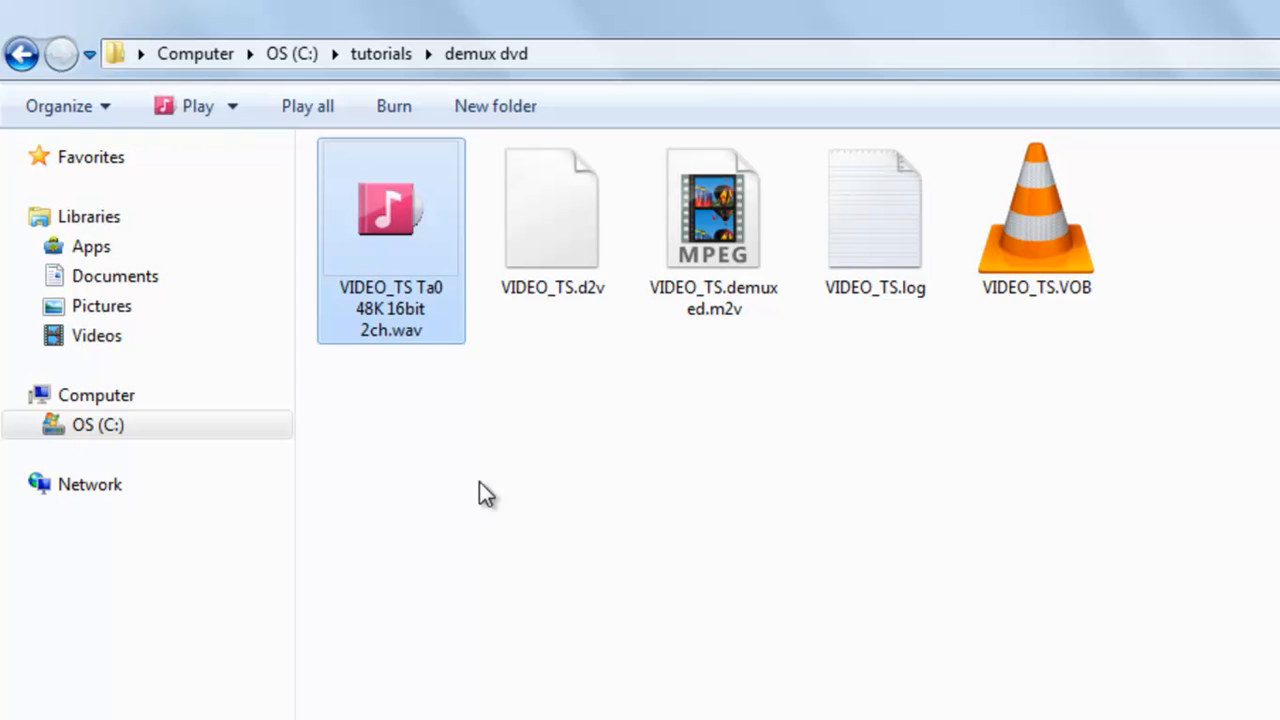
pyautogui.moveTo(568, 456)
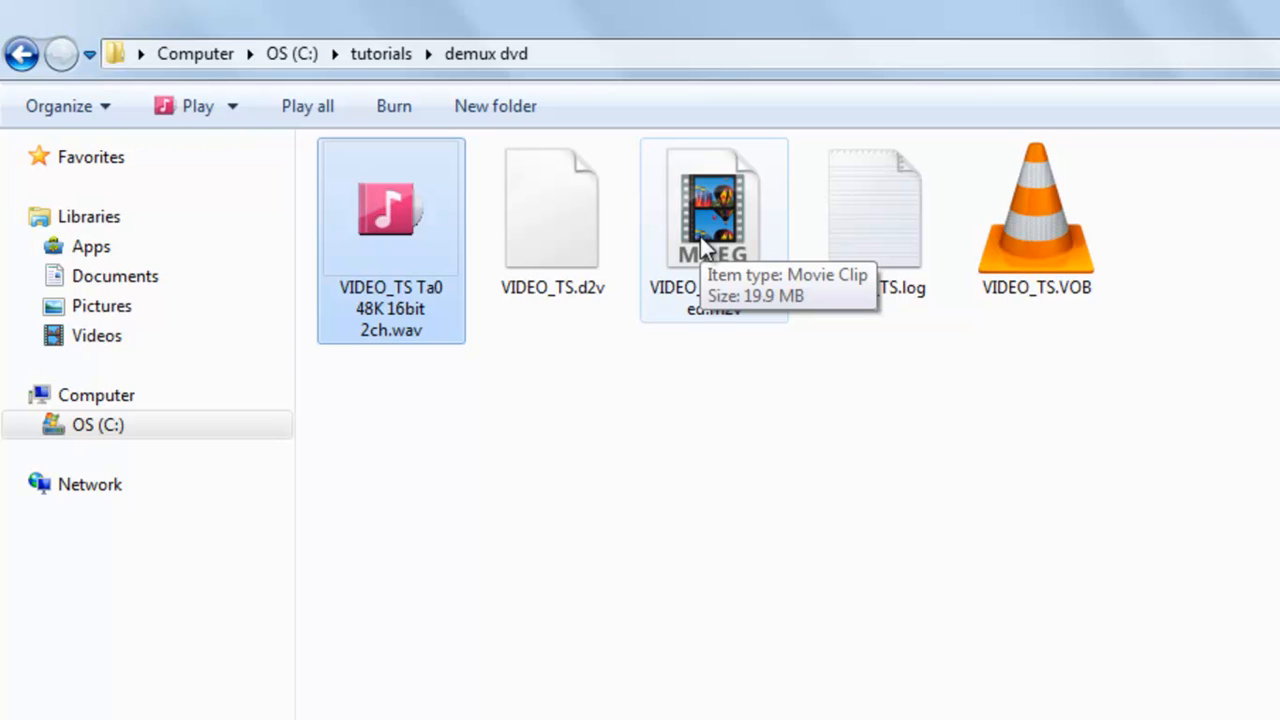
pyautogui.moveTo(700, 264)
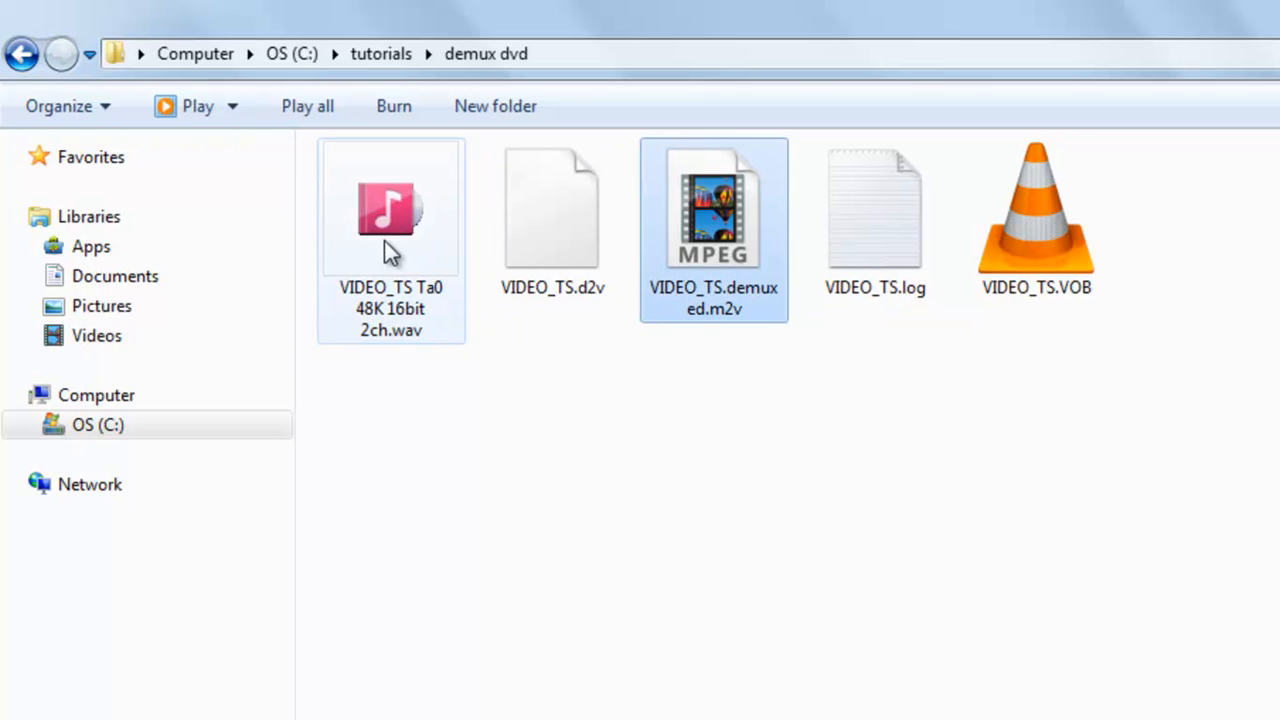
pyautogui.moveTo(460, 216)
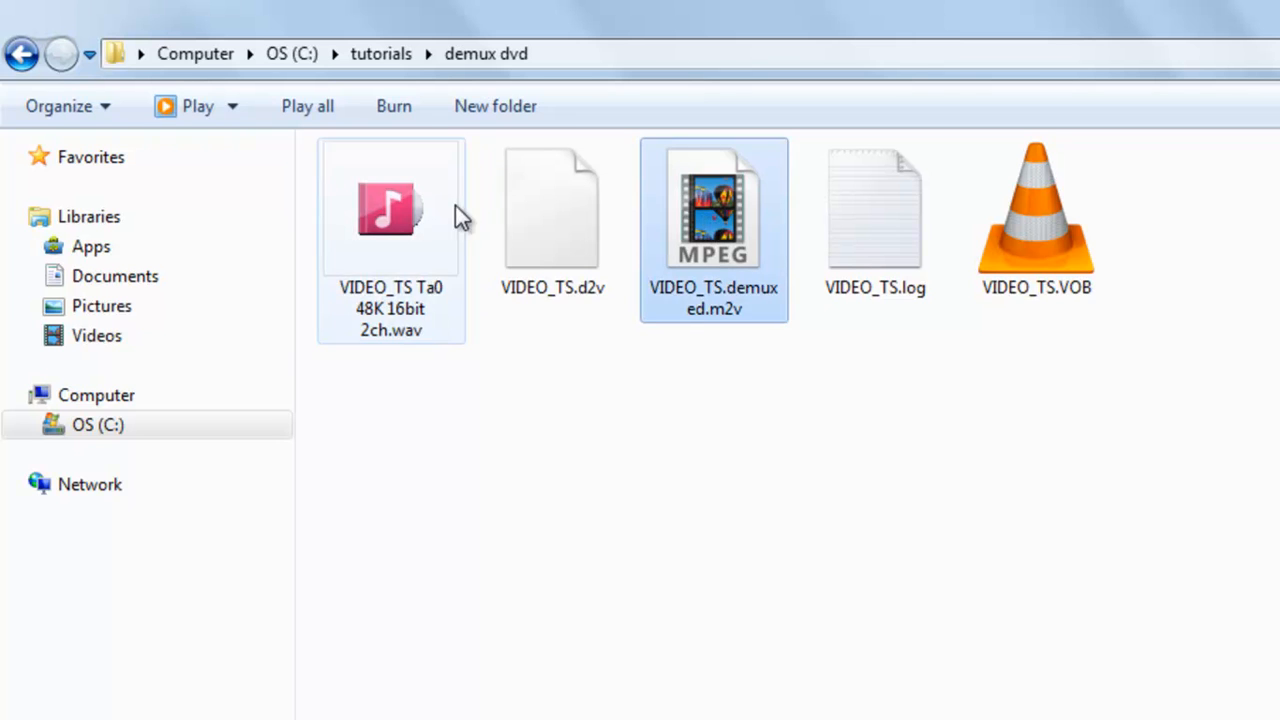
pyautogui.click(390, 210)
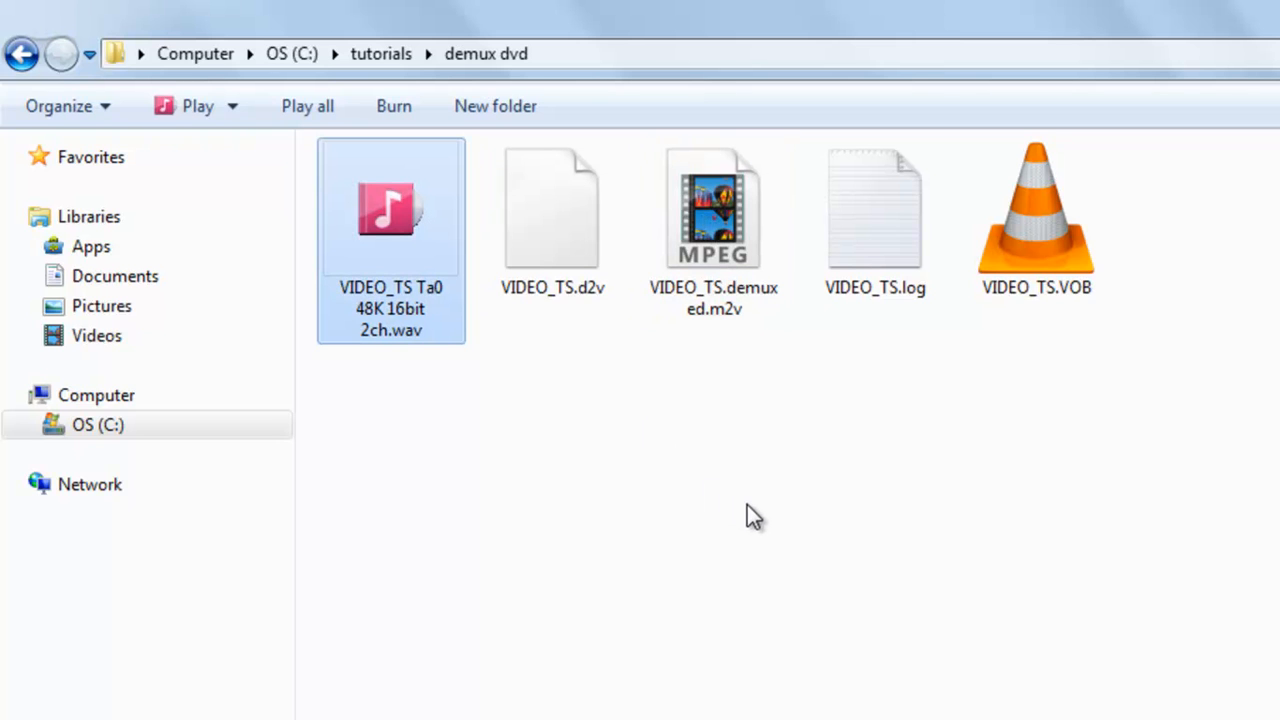